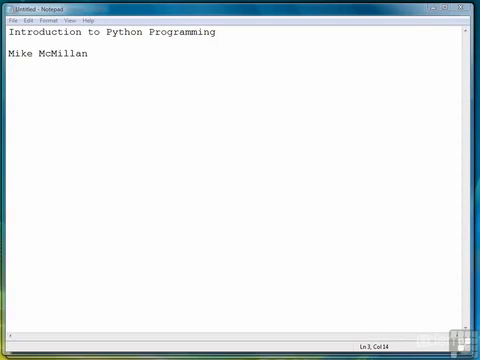
pyautogui.moveTo(114, 72)
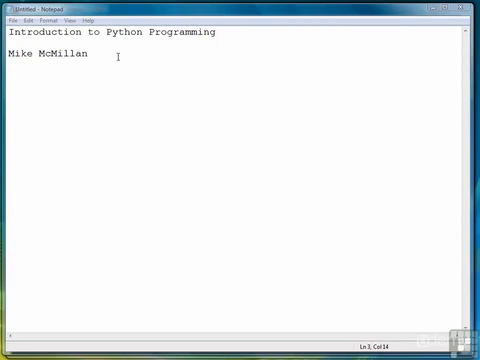
pyautogui.moveTo(118, 57)
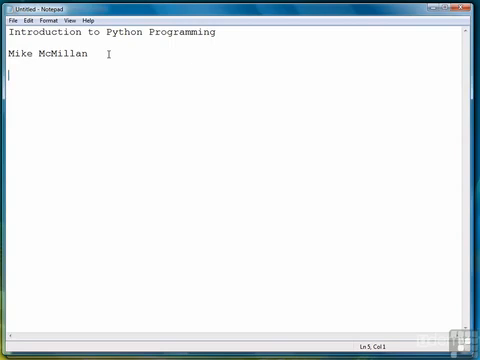
pyautogui.write('Installing Python')
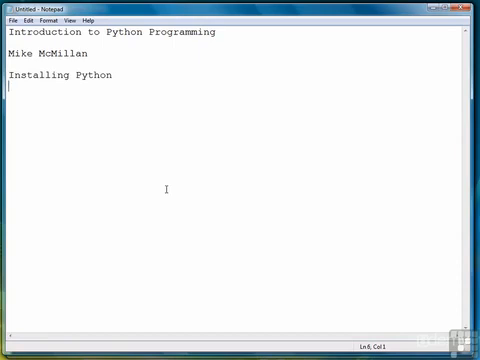
pyautogui.write('Hello, world!')
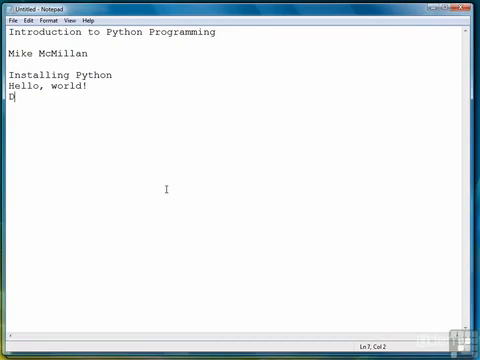
pyautogui.write('ata types and vari')
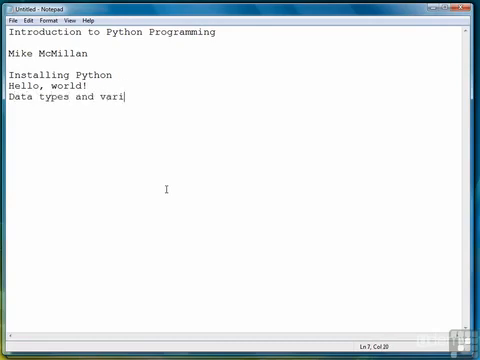
pyautogui.write('ables')
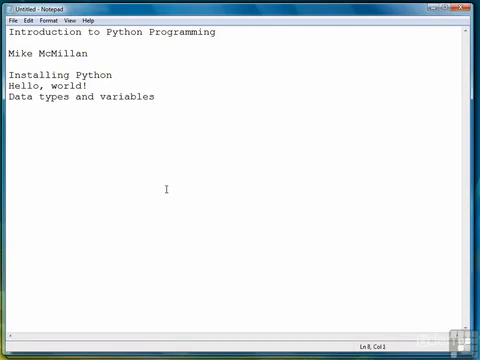
pyautogui.write('Python input and ou')
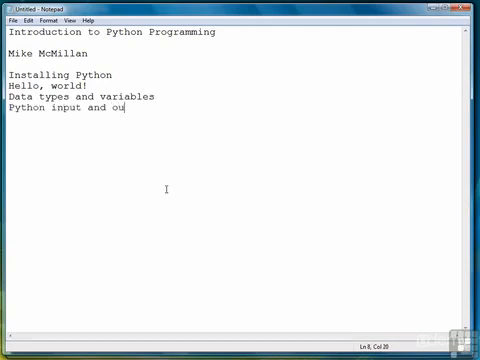
pyautogui.write('tput')
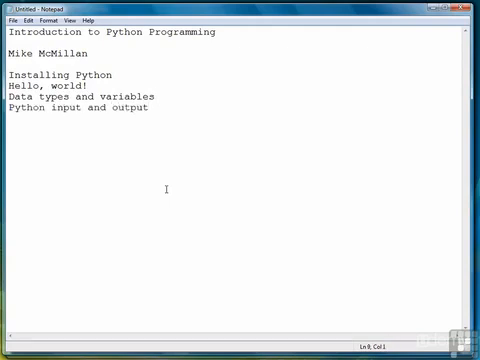
pyautogui.write('Making')
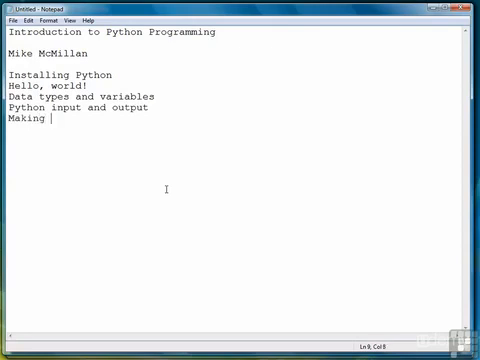
pyautogui.write('decisions – if')
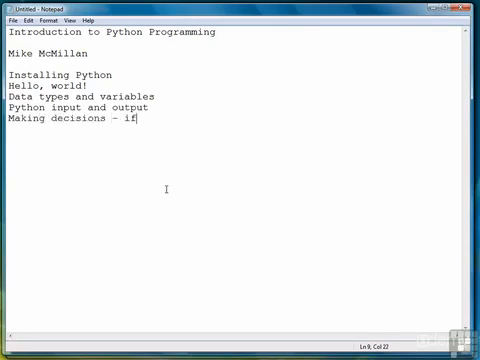
pyautogui.write('statements')
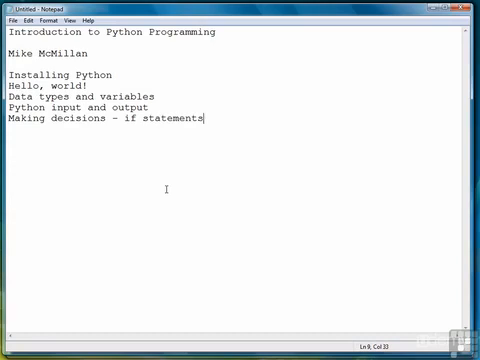
pyautogui.write('Repetitio')
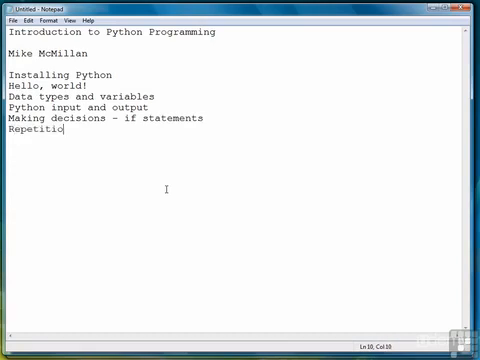
pyautogui.write('n –')
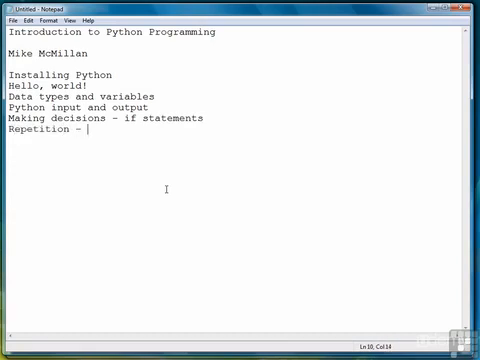
pyautogui.write('while')
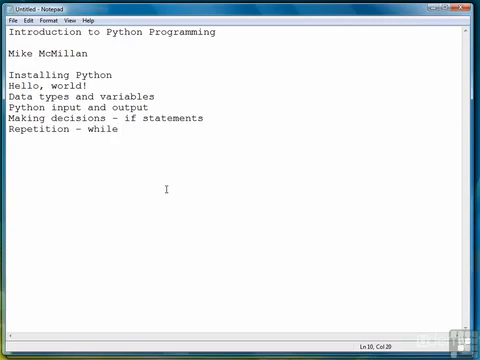
pyautogui.write('loops')
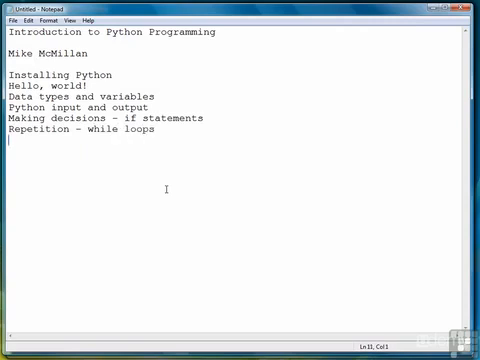
pyautogui.write('for loops')
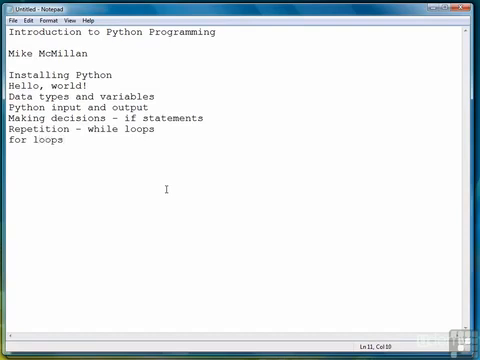
pyautogui.write('It')
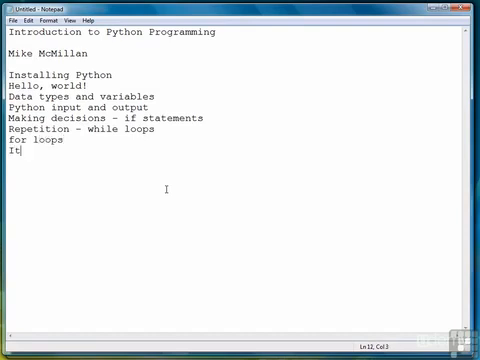
pyautogui.write('erators')
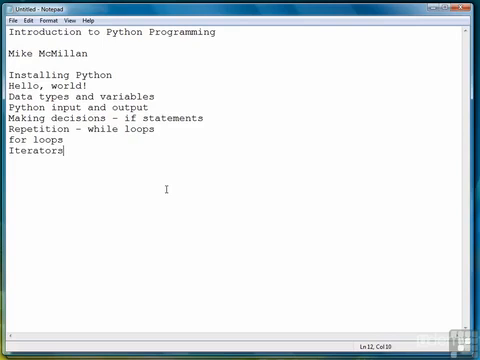
pyautogui.write('List comprehe')
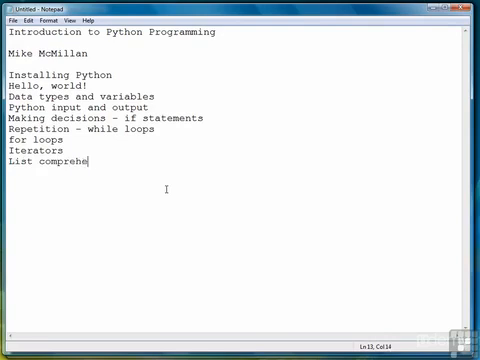
pyautogui.write('nsions')
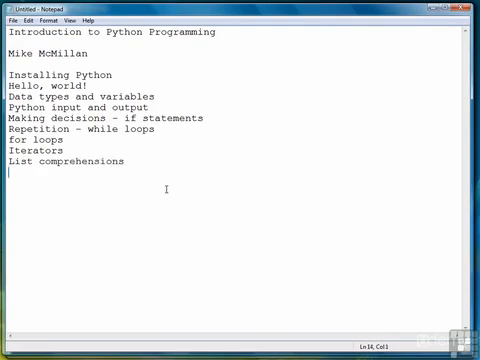
pyautogui.write('Functio')
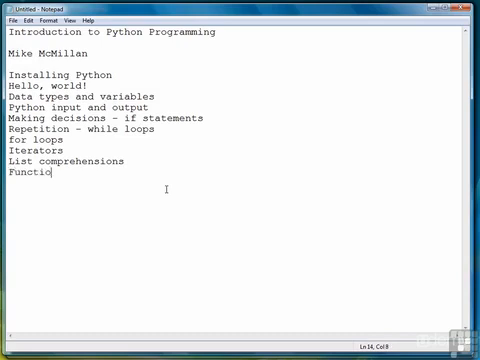
pyautogui.write('ns')
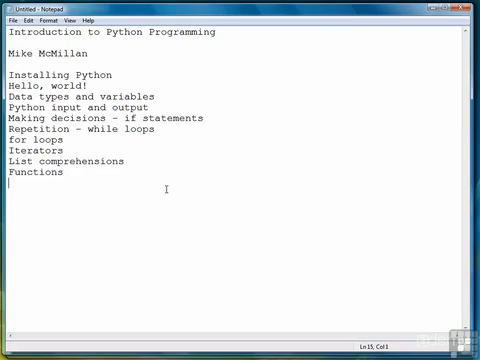
pyautogui.write('Scope')
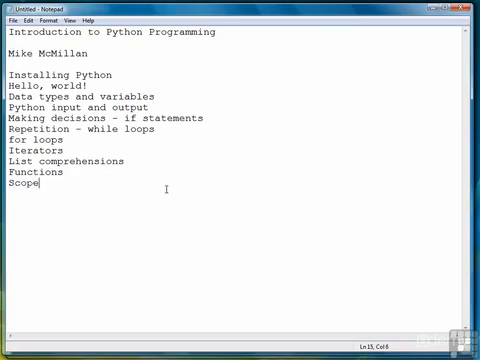
pyautogui.write('- variable')
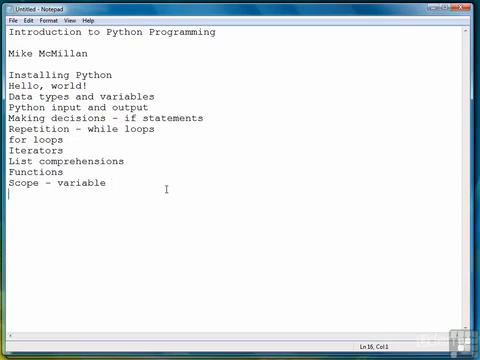
pyautogui.write('Modules')
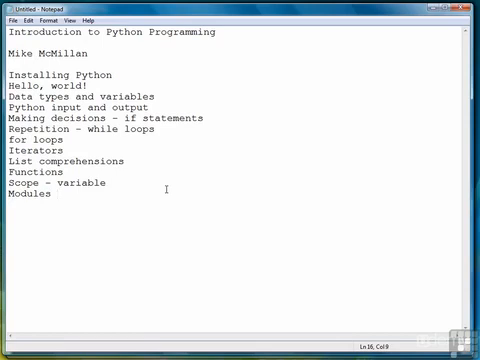
pyautogui.write('O')
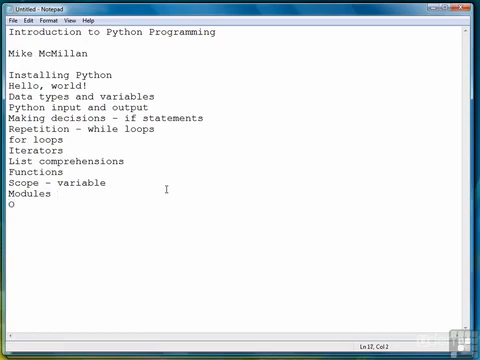
pyautogui.write('bject-oriented')
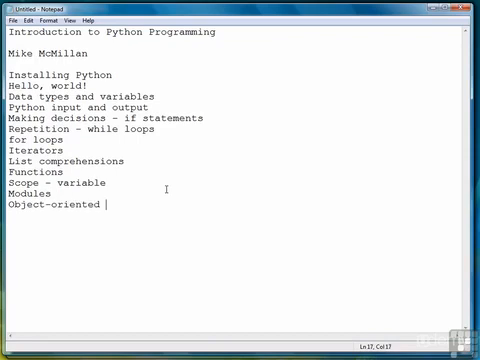
pyautogui.write('programming')
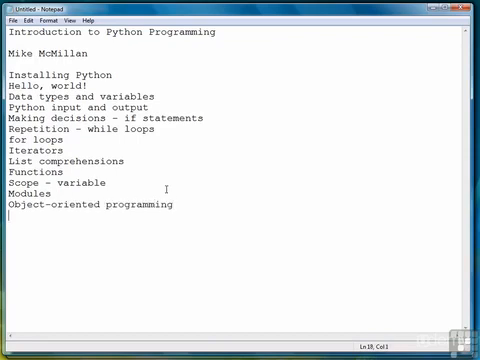
pyautogui.write('Inheritanc')
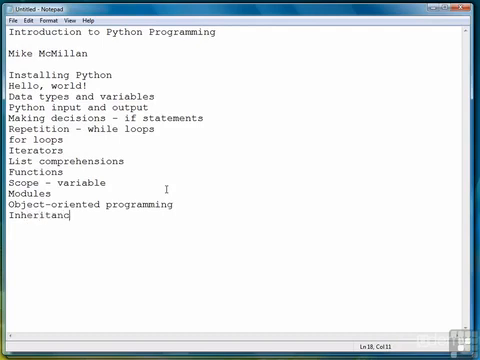
pyautogui.write('e')
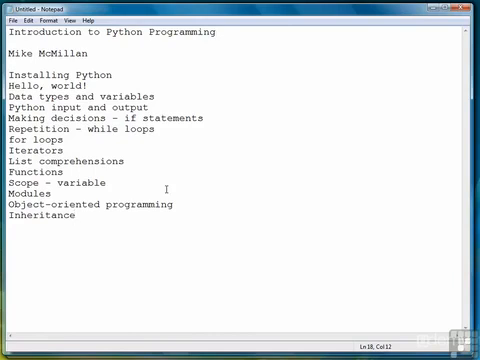
pyautogui.write('Exc')
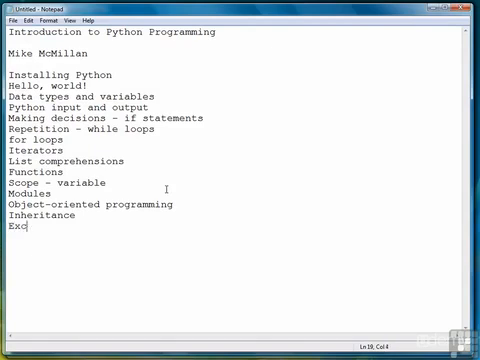
pyautogui.write('eption handling')
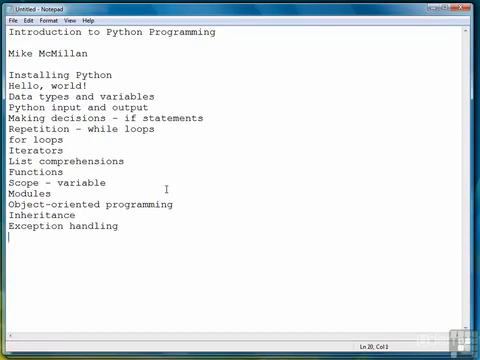
pyautogui.write('Using data')
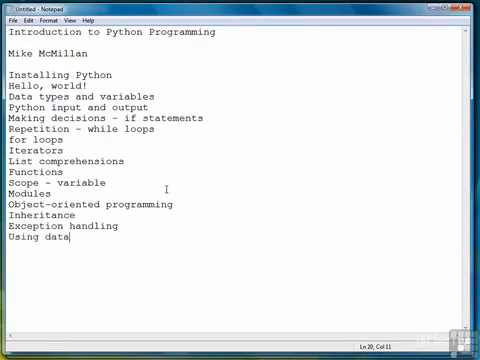
pyautogui.write('structures')
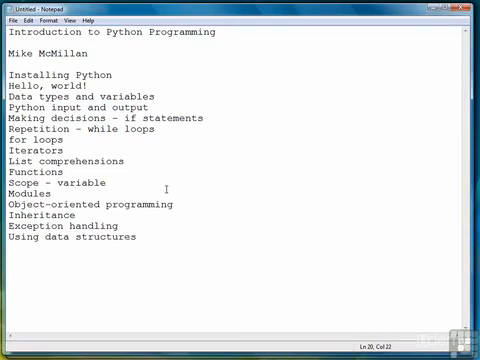
pyautogui.write('- lis')
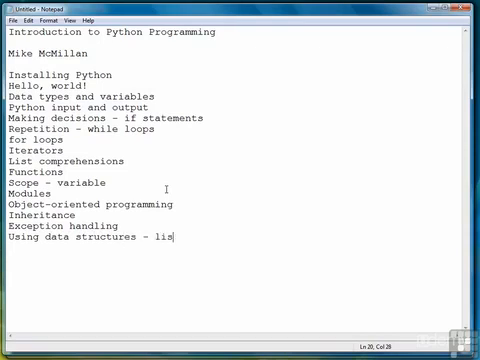
pyautogui.write('ts, tuples,')
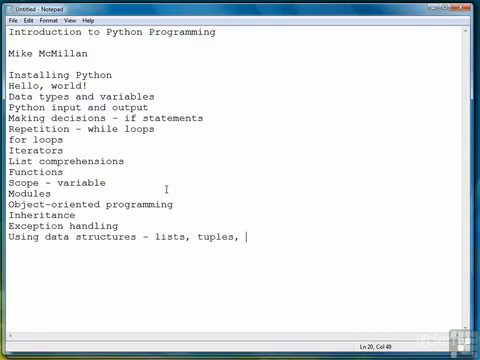
pyautogui.write('dictiona')
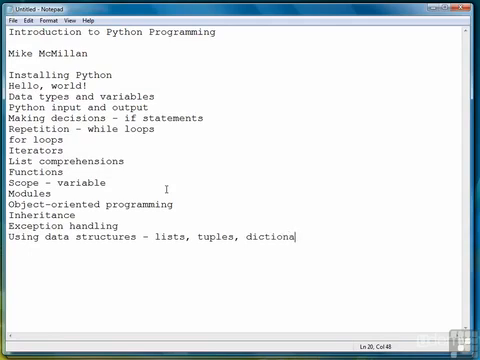
pyautogui.write('ries')
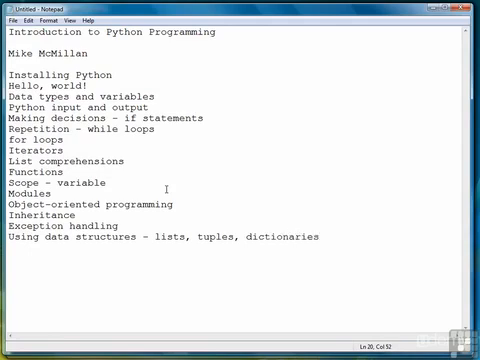